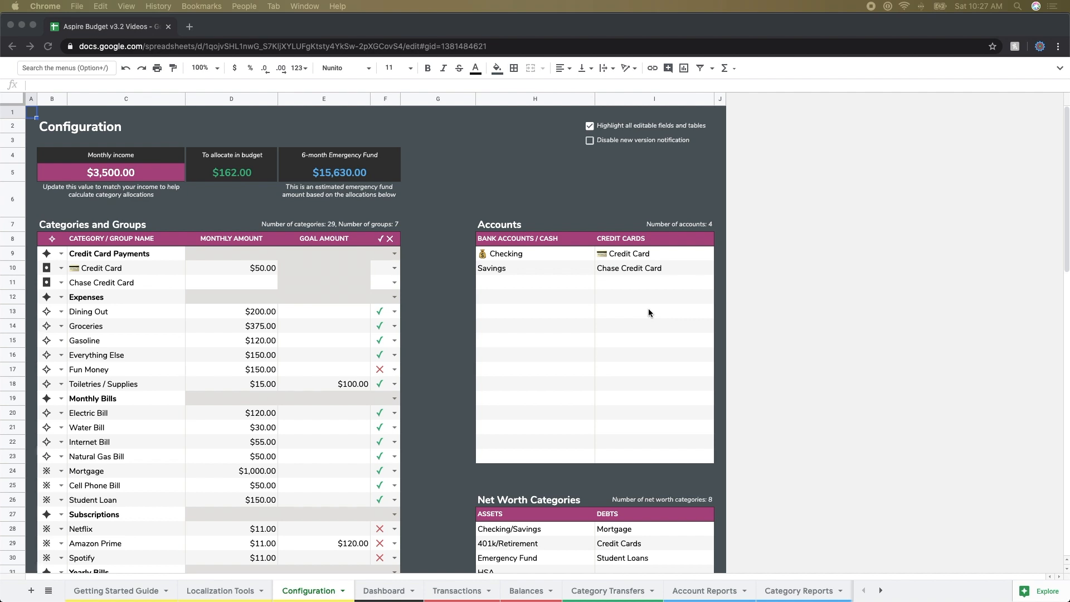
{"action": "mouse_move", "coordinate": [531, 254]}
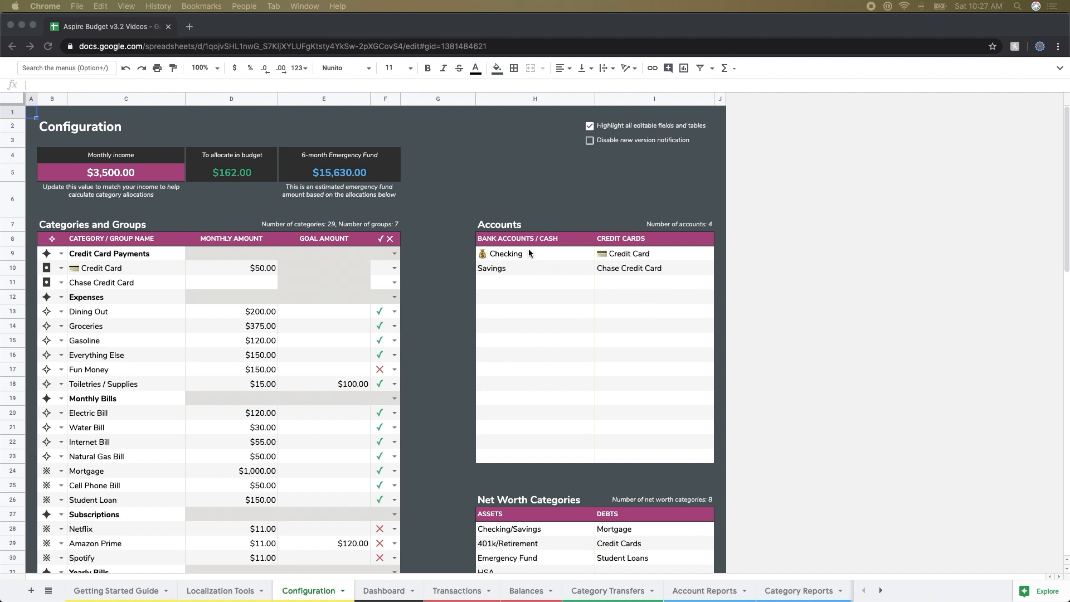
{"action": "mouse_move", "coordinate": [618, 268]}
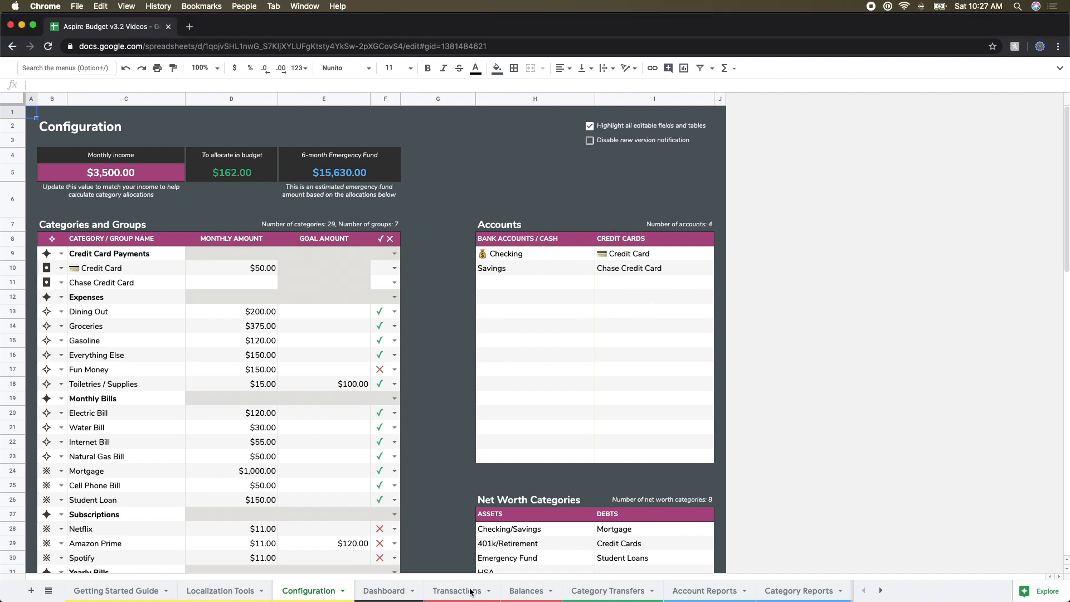
Step: On the Transactions sheet, date the first transaction rows 5/9/2020
{"action": "left_click", "coordinate": [454, 591]}
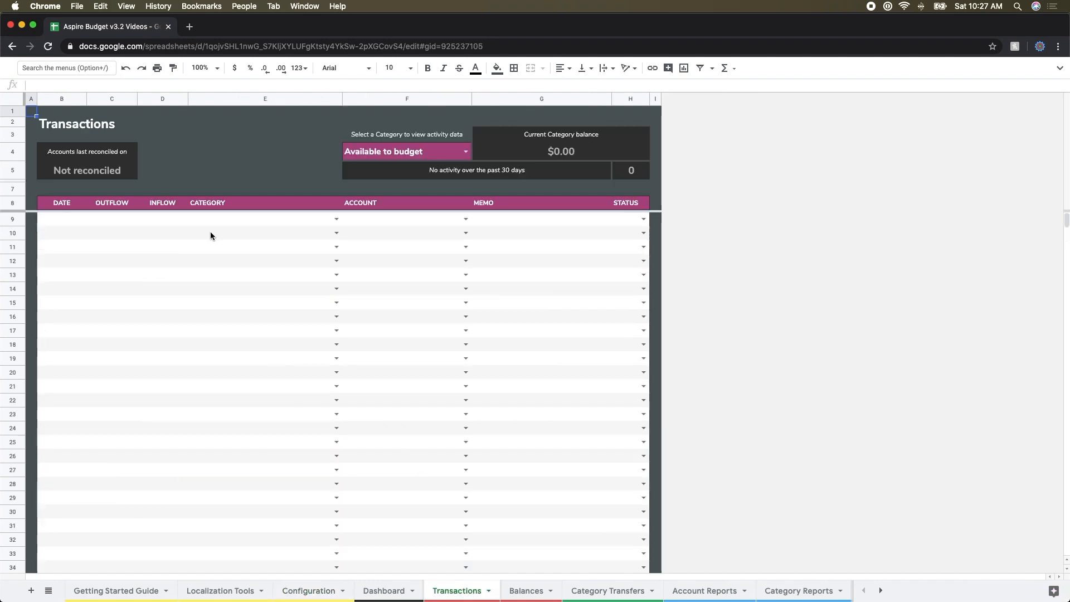
{"action": "mouse_move", "coordinate": [159, 348]}
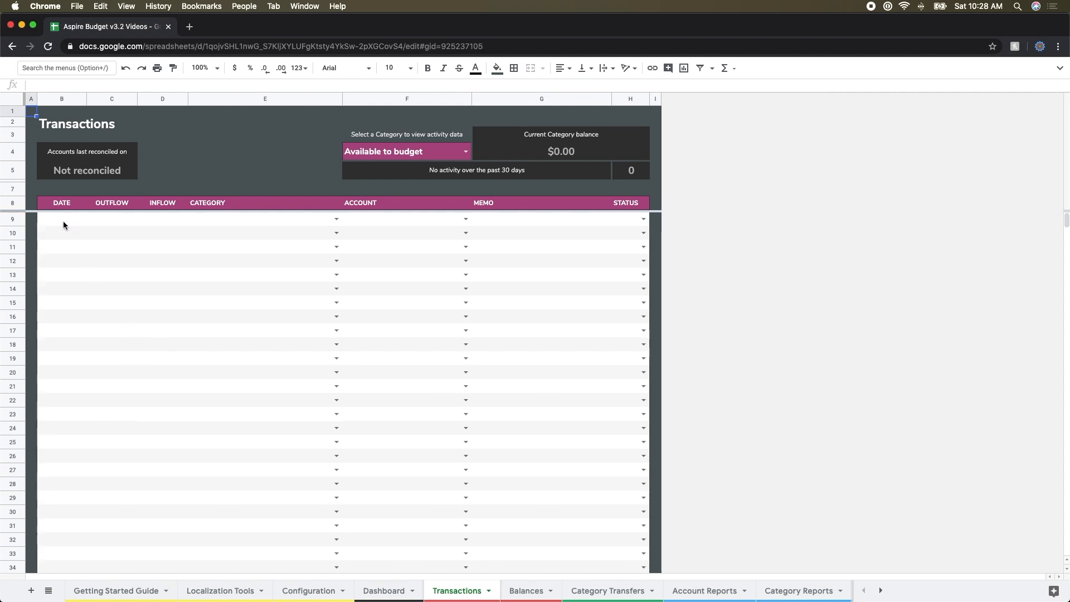
{"action": "left_click", "coordinate": [61, 219]}
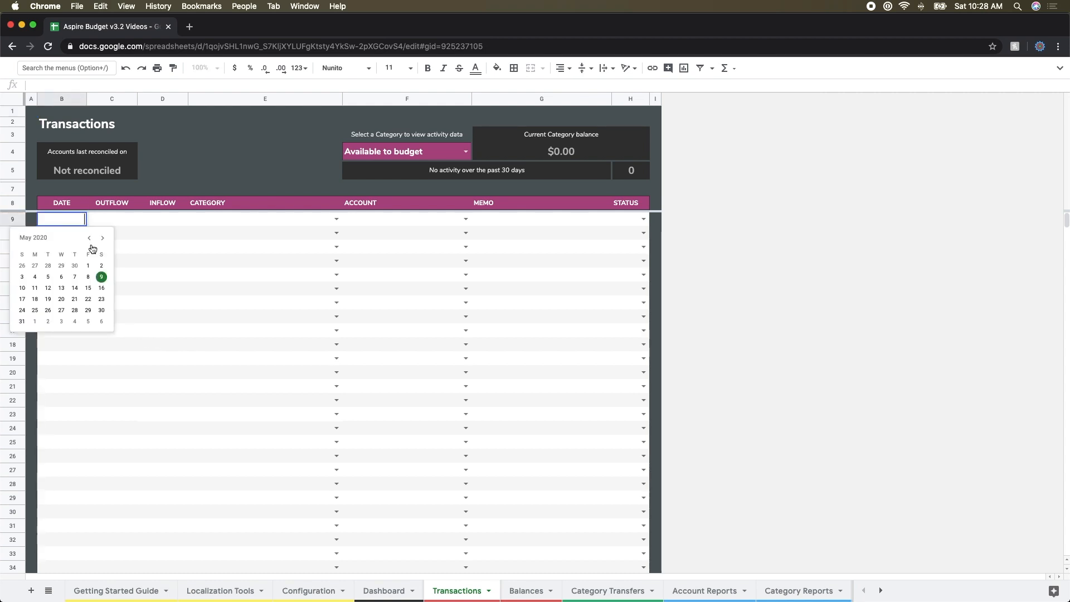
{"action": "left_click", "coordinate": [100, 277]}
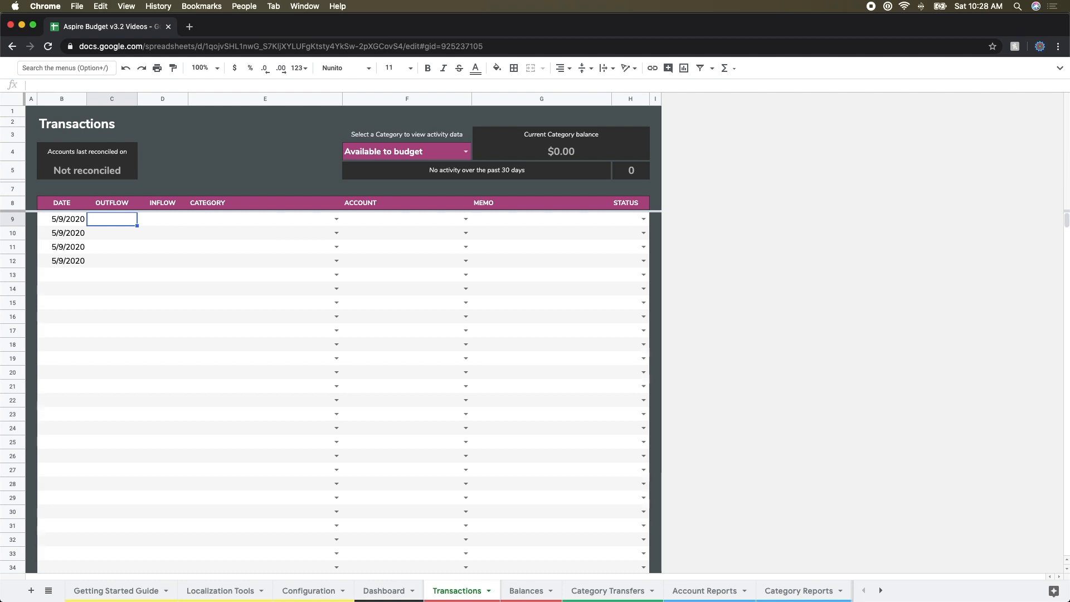
Step: Enter a $3,500 inflow to Checking categorized as Starting Balance
{"action": "left_click", "coordinate": [162, 219]}
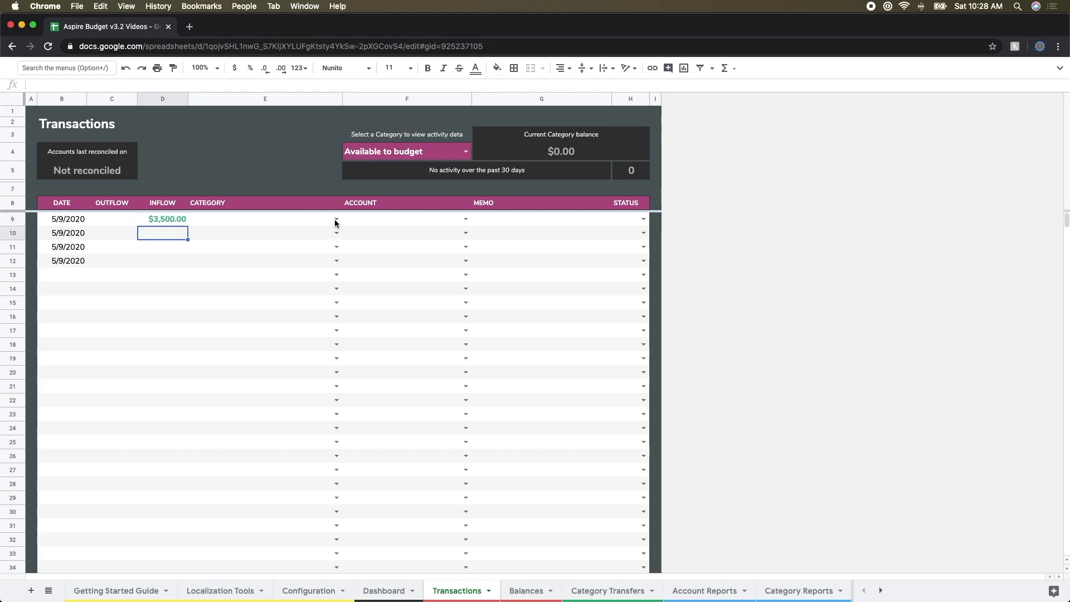
{"action": "left_click", "coordinate": [406, 218]}
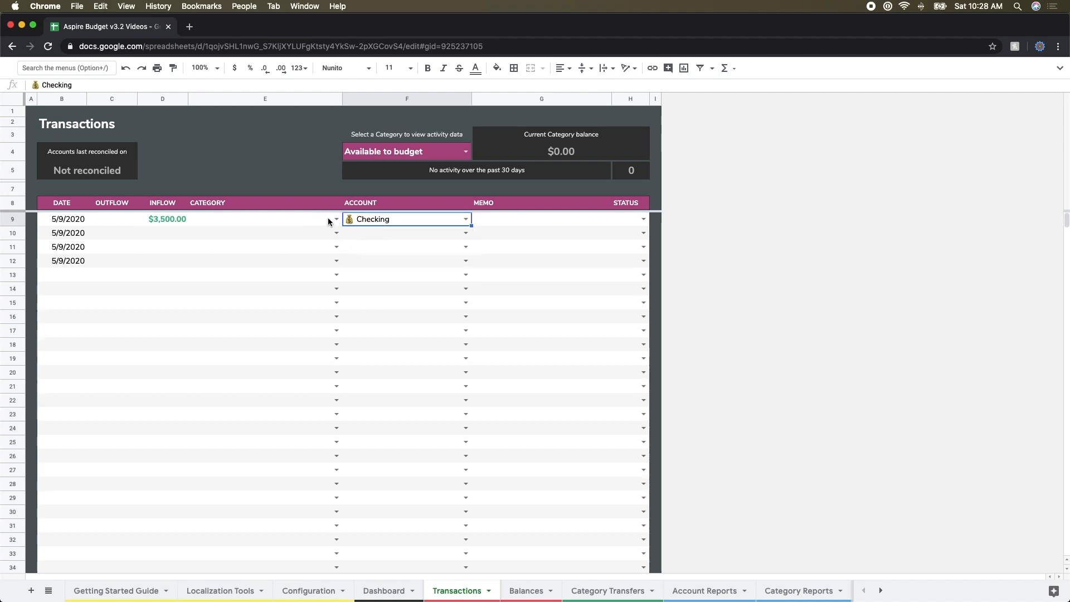
{"action": "left_click", "coordinate": [335, 218]}
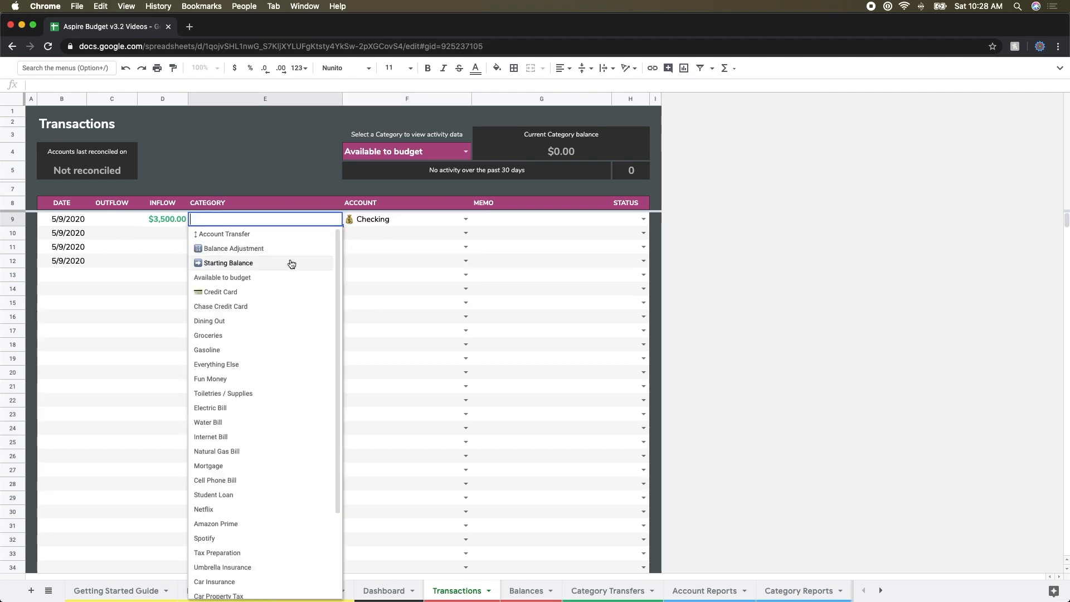
{"action": "left_click", "coordinate": [227, 263]}
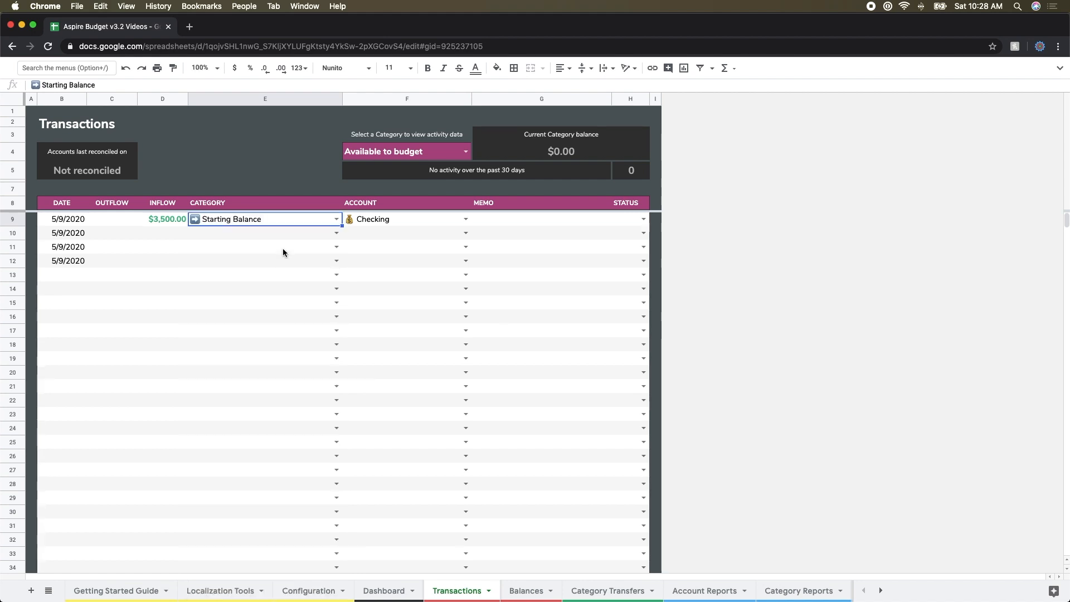
Step: Add the memo 'Account Start' and mark the checking entry cleared
{"action": "left_click", "coordinate": [542, 219]}
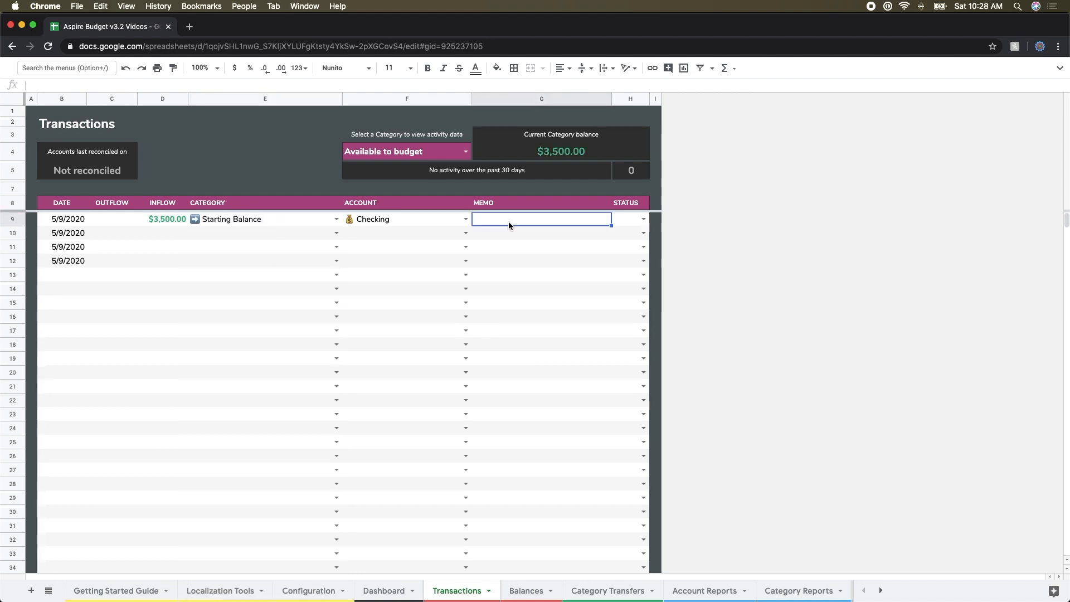
{"action": "type", "text": "Account"}
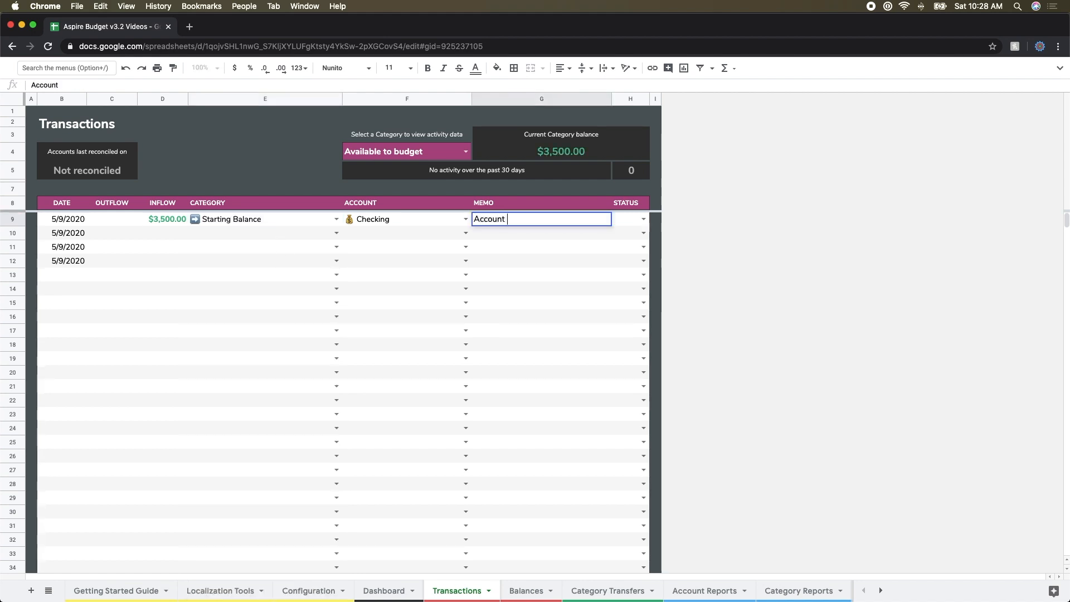
{"action": "type", "text": "Start"}
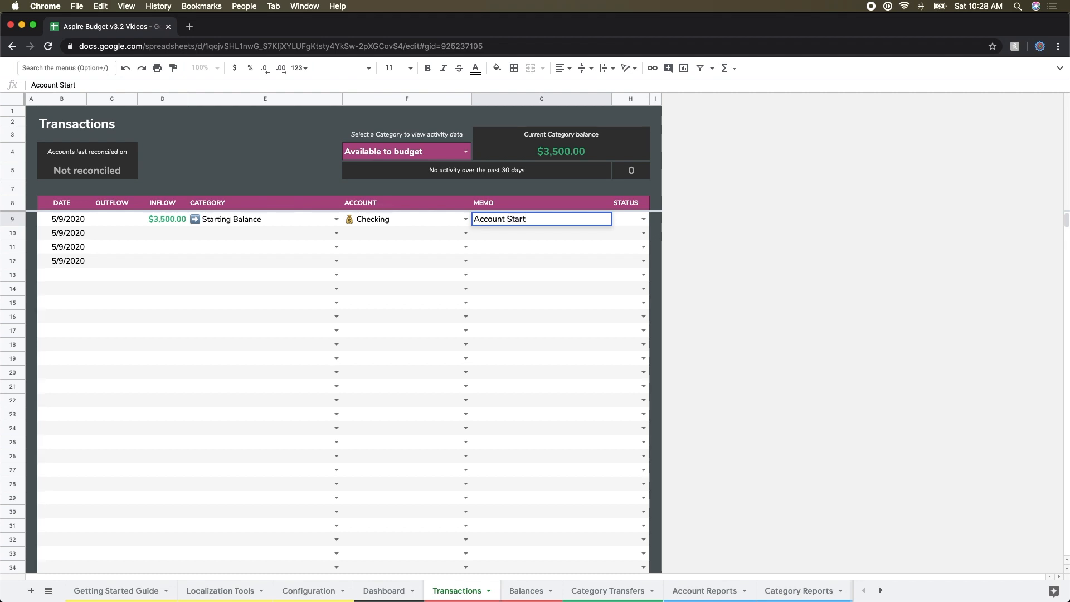
{"action": "left_click", "coordinate": [644, 218]}
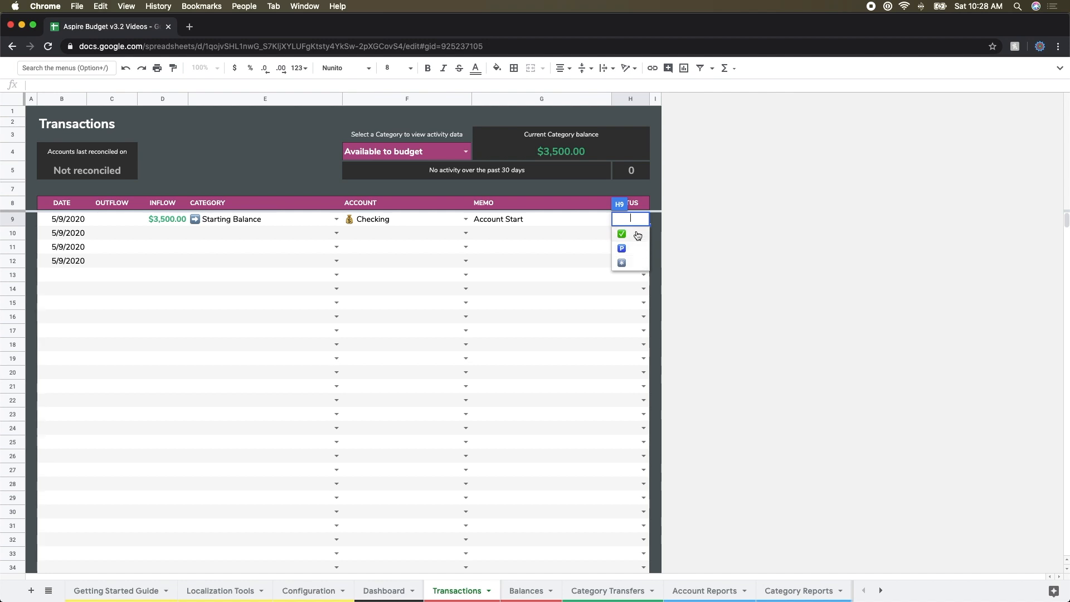
{"action": "left_click", "coordinate": [622, 234]}
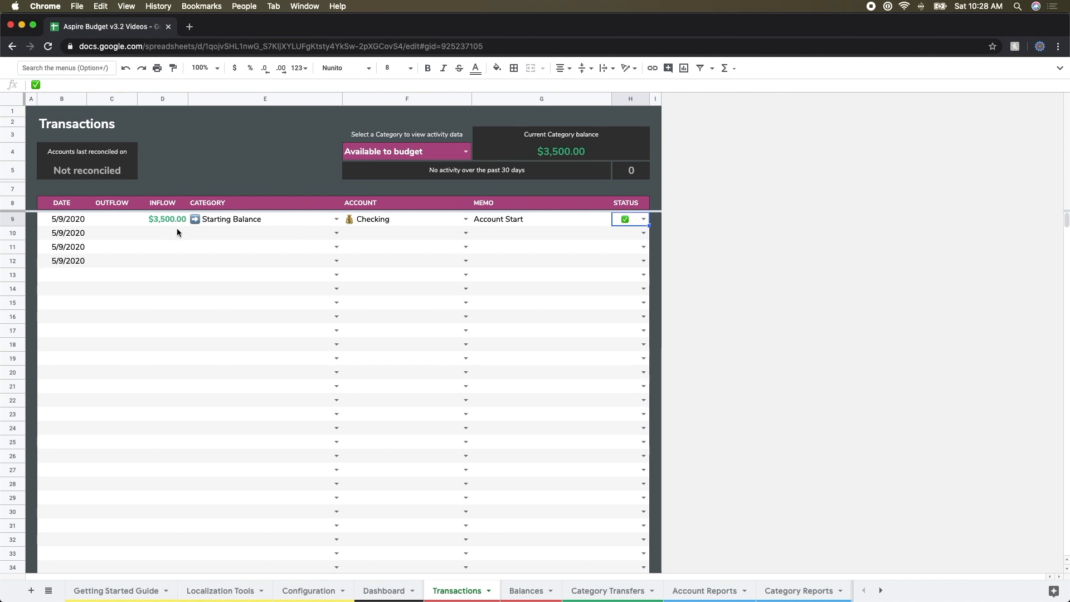
Step: Enter a $10,000 inflow to Savings with memo 'Account Start', marked cleared
{"action": "type", "text": "10"}
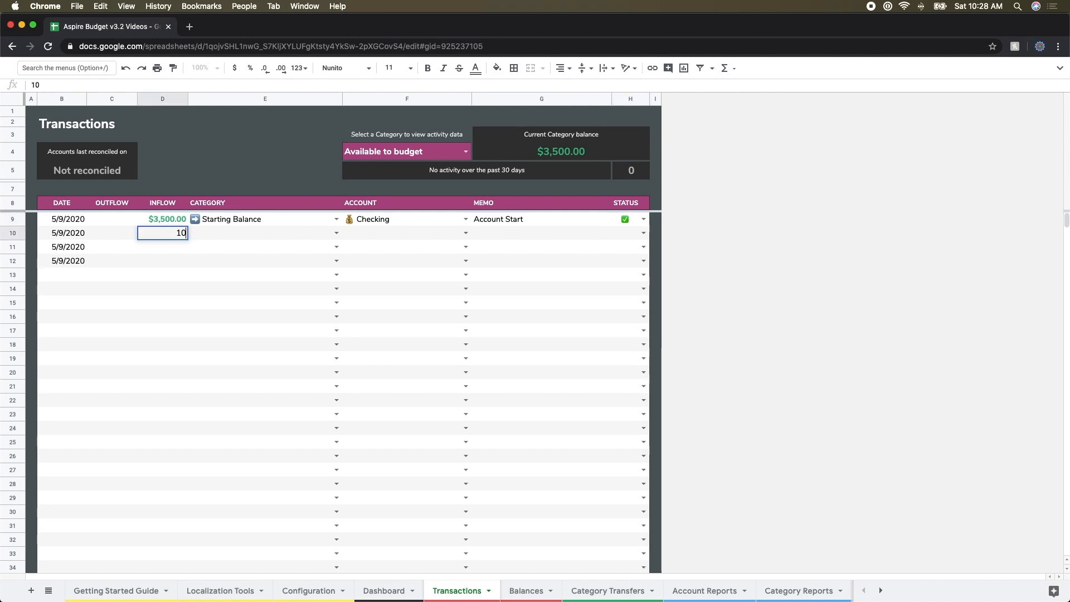
{"action": "key", "text": "Enter"}
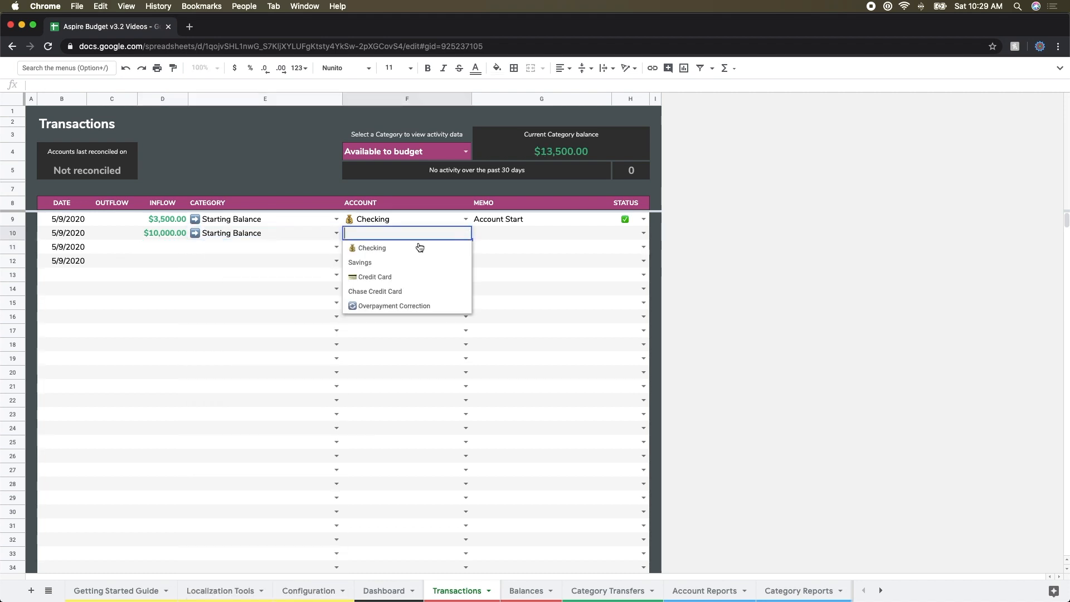
{"action": "left_click", "coordinate": [360, 262]}
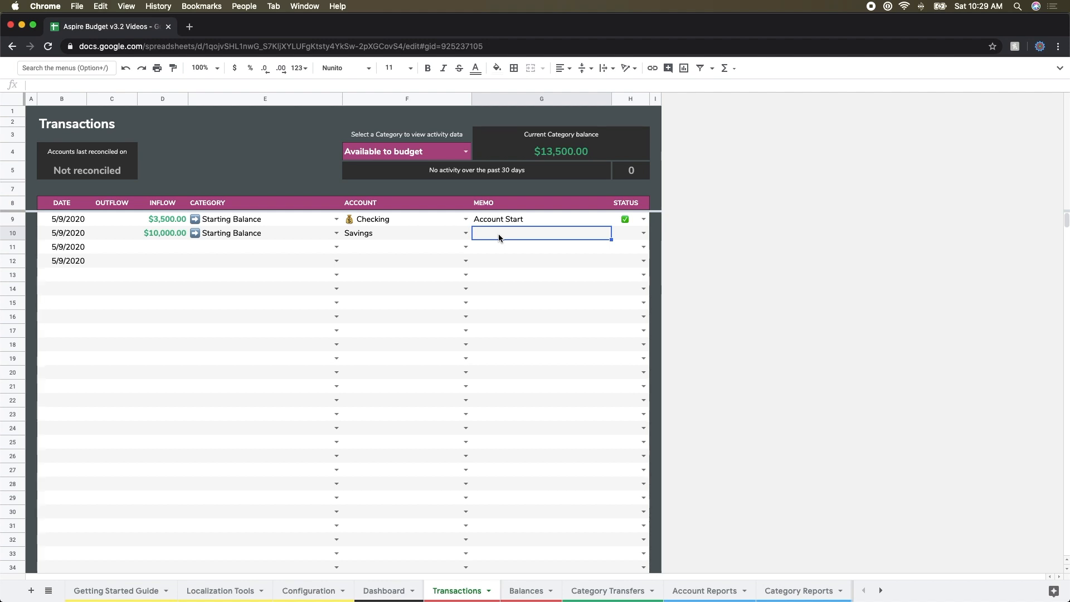
{"action": "type", "text": "Account Start"}
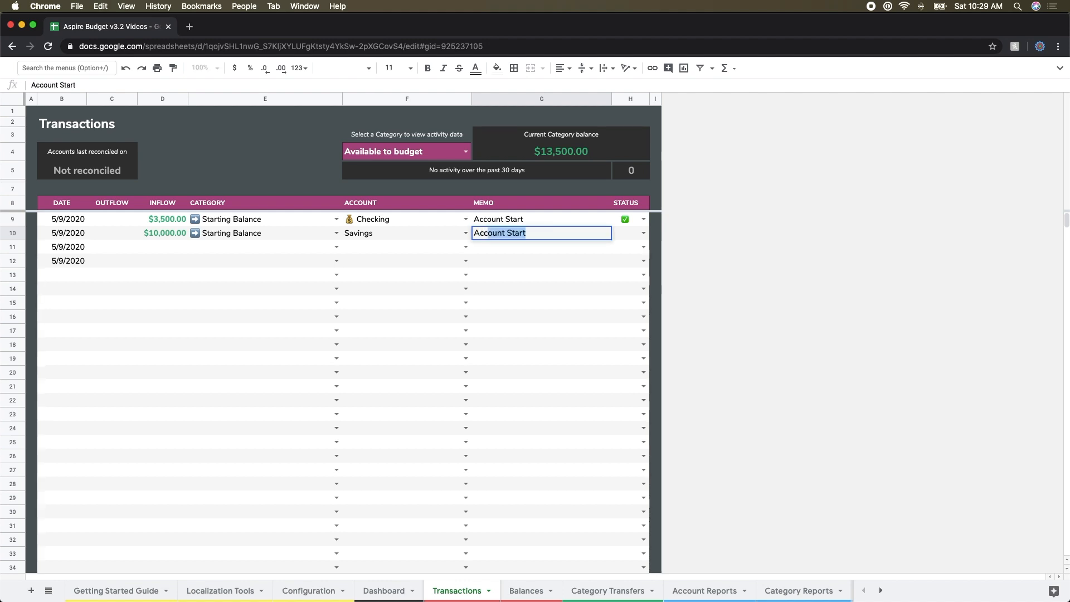
{"action": "left_click", "coordinate": [644, 233]}
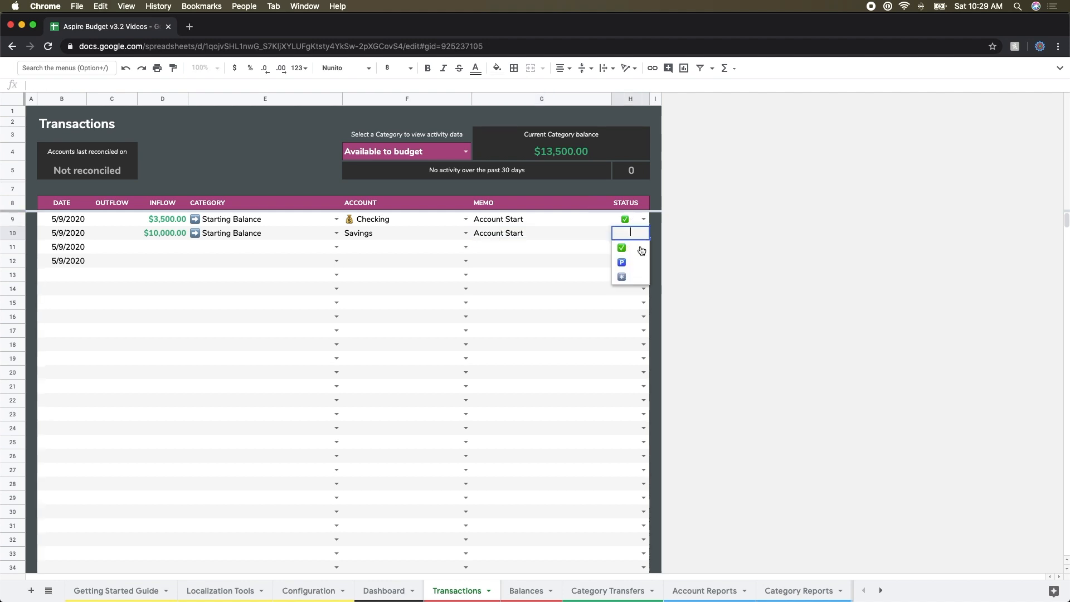
{"action": "left_click", "coordinate": [622, 248]}
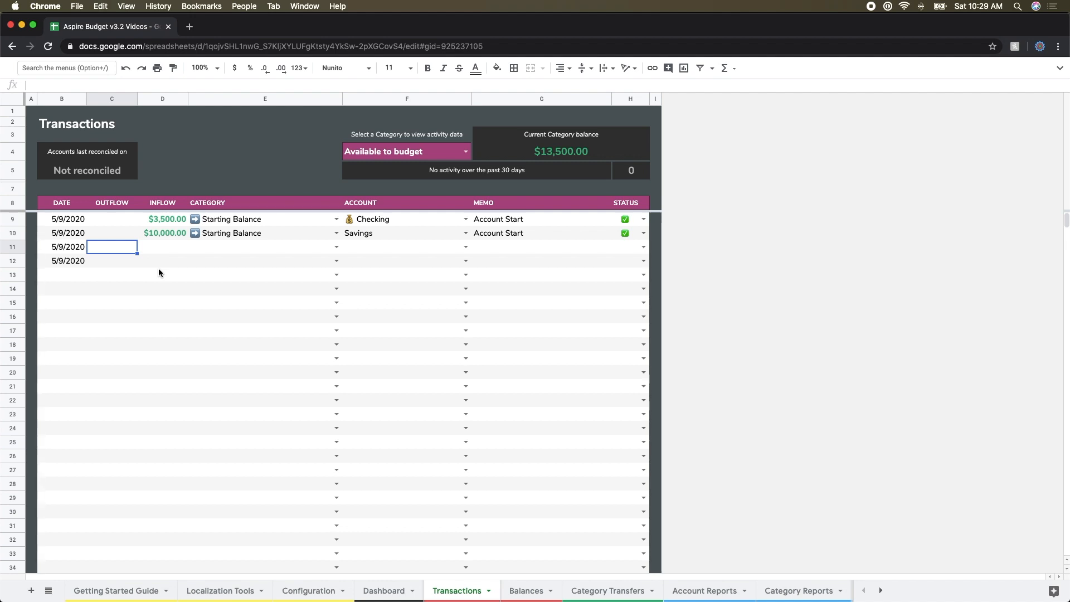
Step: Complete row 11 as a $500 Starting Balance outflow to Credit Card
{"action": "type", "text": "500.00"}
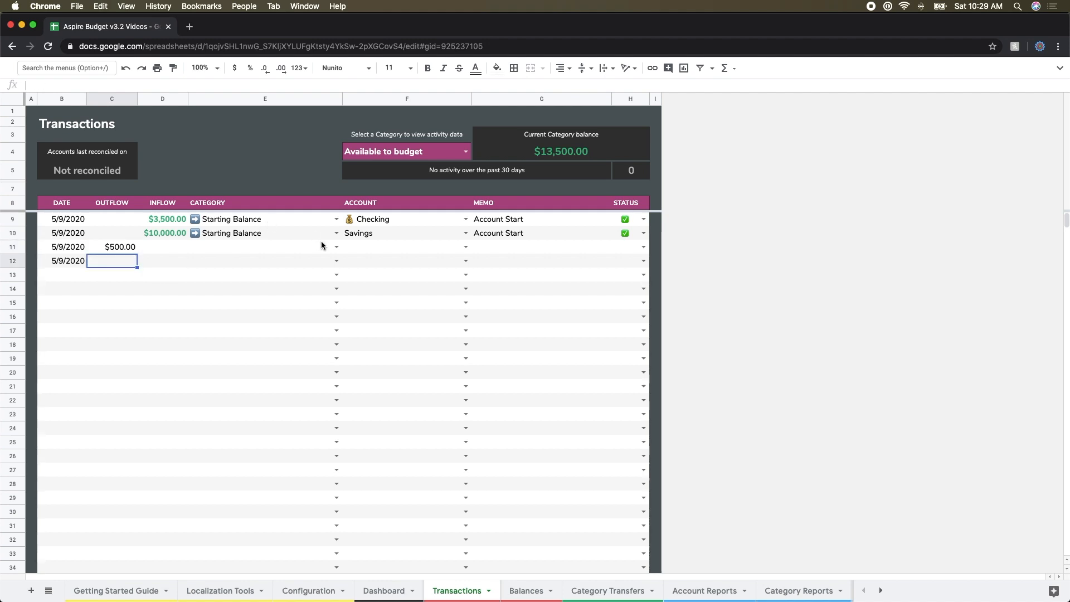
{"action": "left_click", "coordinate": [265, 247]}
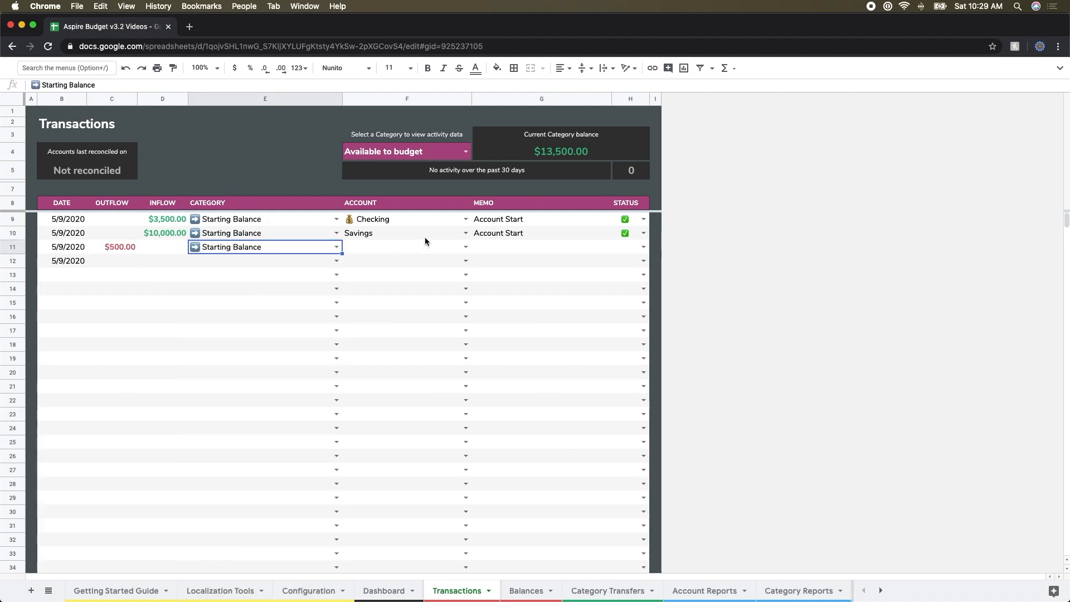
{"action": "left_click", "coordinate": [405, 247]}
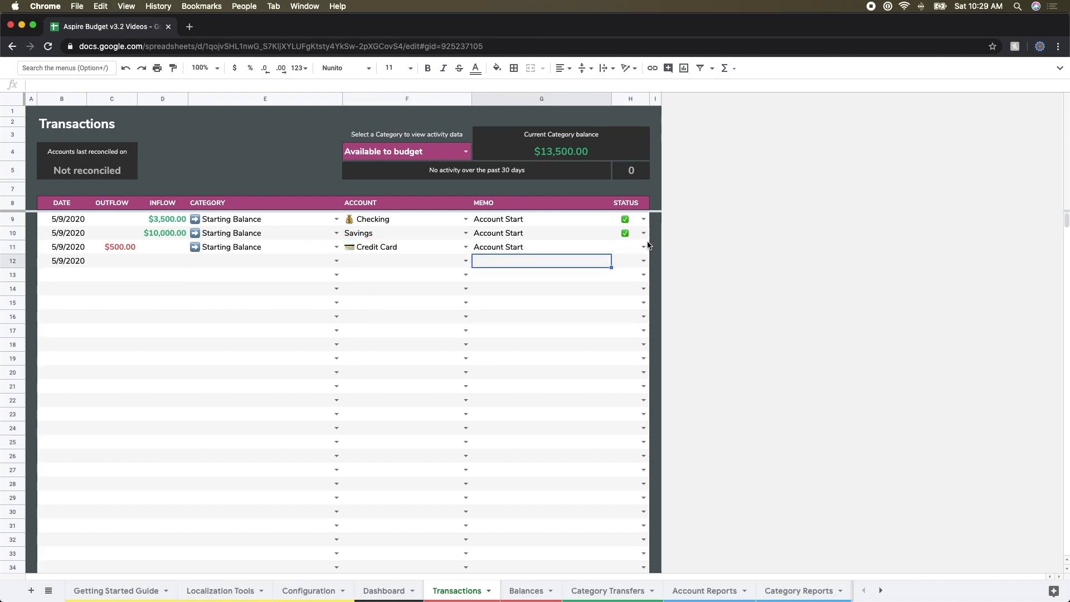
Step: Add a $75 Starting Balance outflow to Chase Credit Card, marked cleared
{"action": "left_click", "coordinate": [111, 261]}
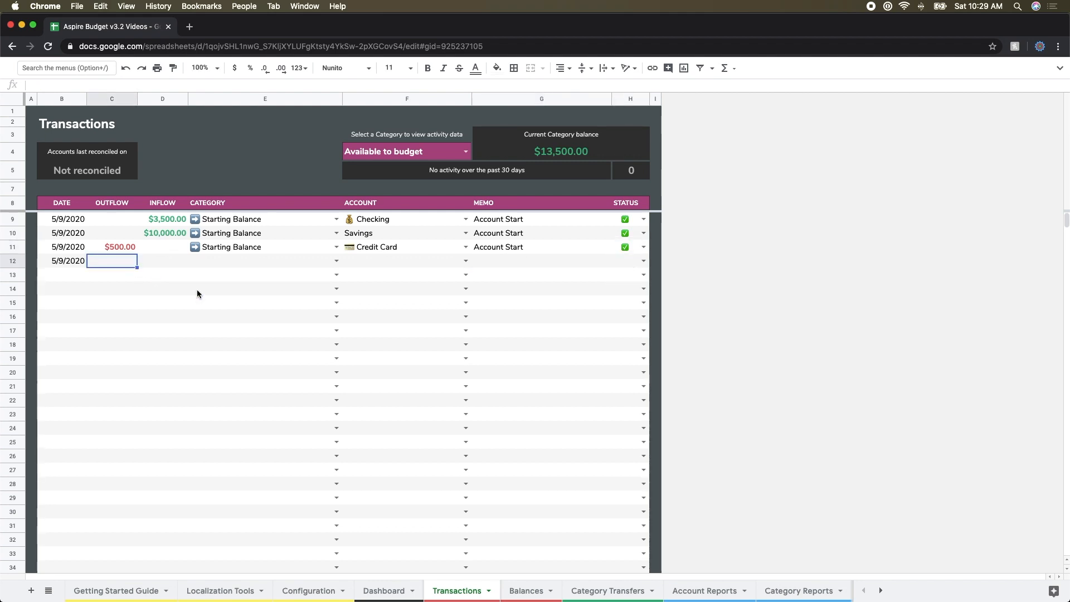
{"action": "mouse_move", "coordinate": [246, 278]}
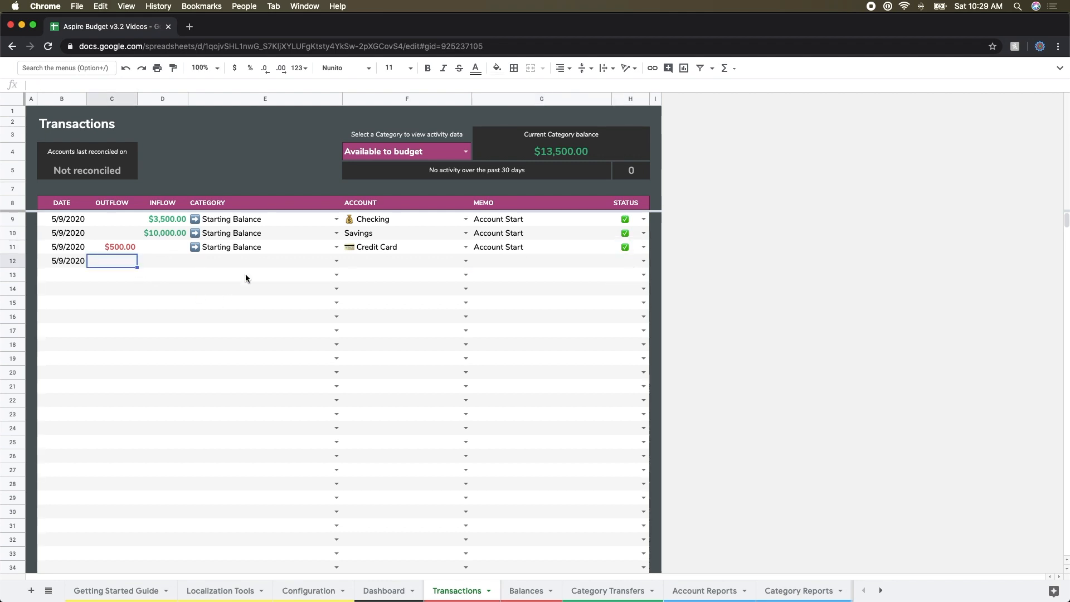
{"action": "type", "text": "75"}
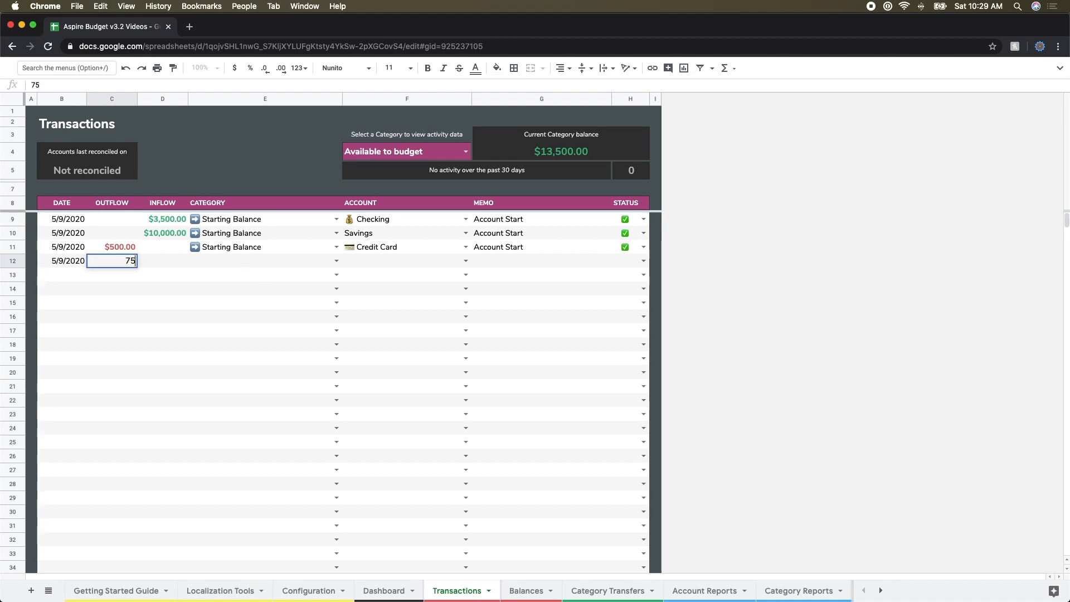
{"action": "key", "text": "Enter"}
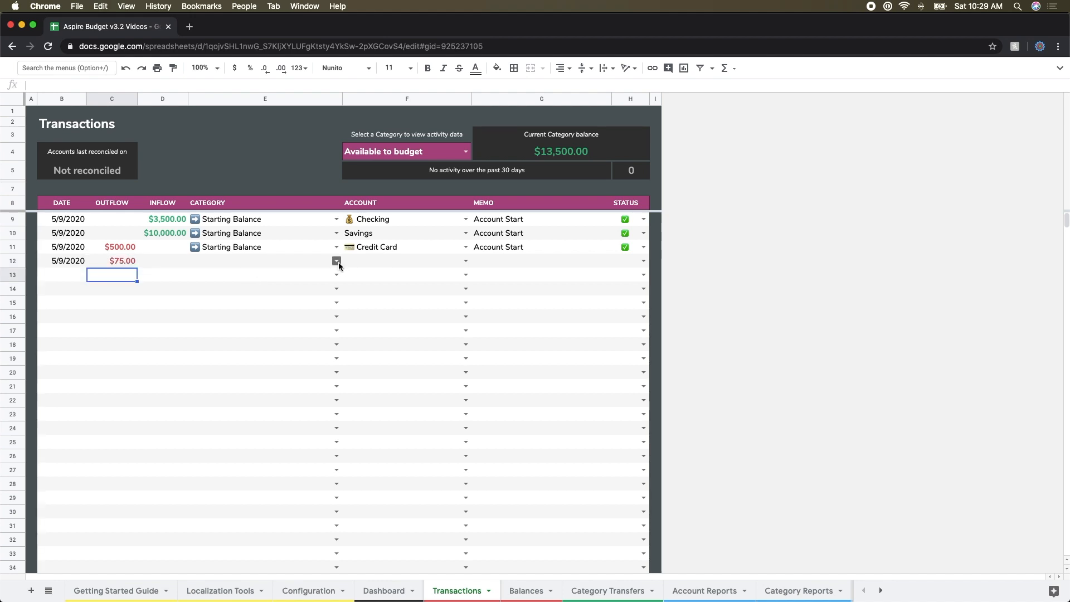
{"action": "left_click", "coordinate": [337, 260]}
{"action": "type", "text": "Acco"}
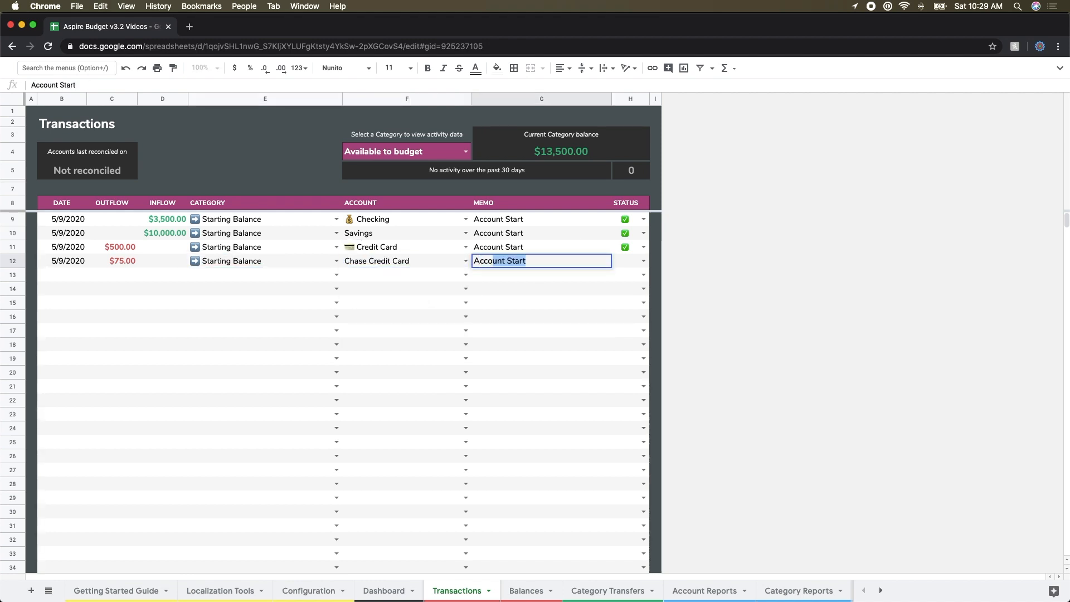
{"action": "left_click", "coordinate": [643, 261]}
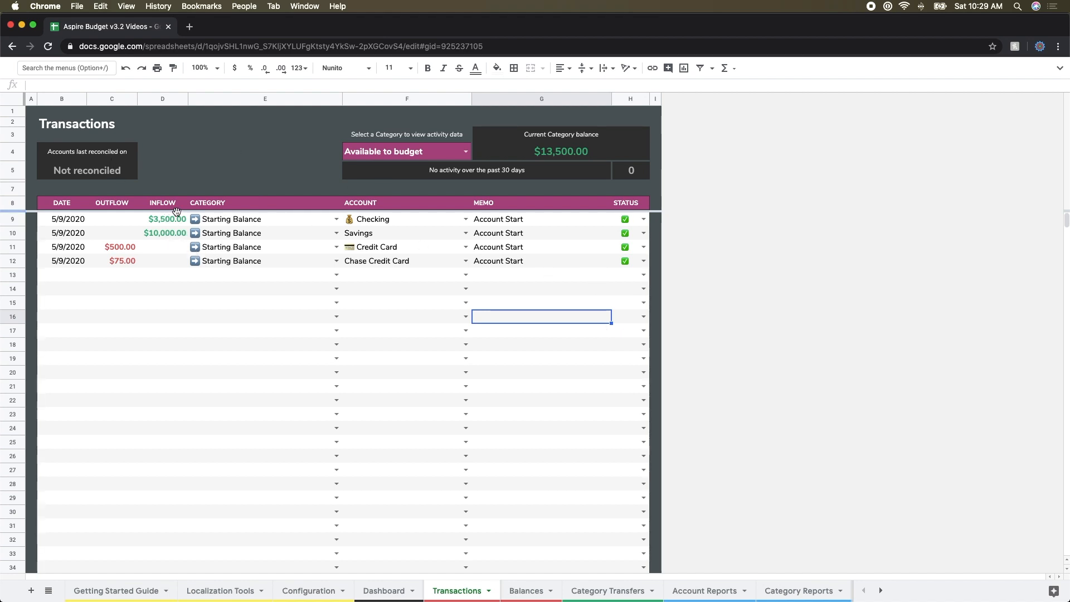
{"action": "mouse_move", "coordinate": [170, 205]}
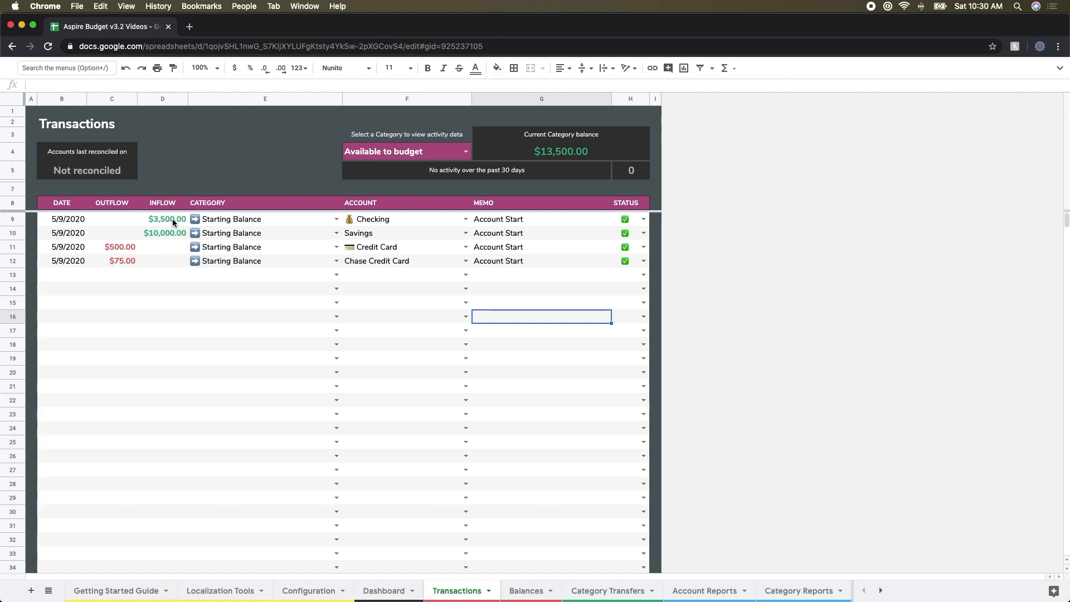
{"action": "mouse_move", "coordinate": [373, 237]}
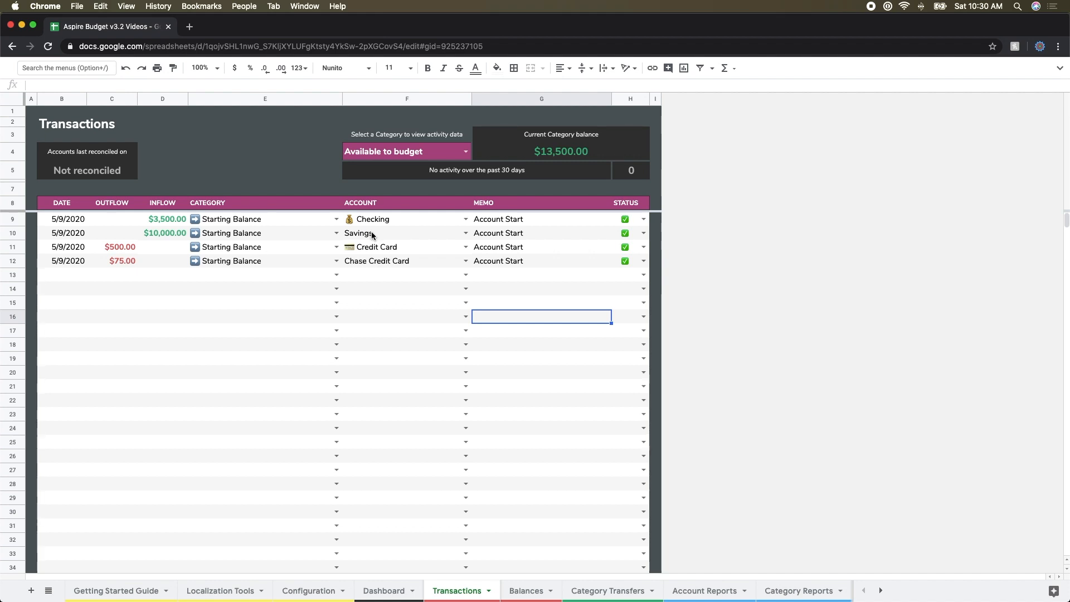
{"action": "mouse_move", "coordinate": [124, 251]}
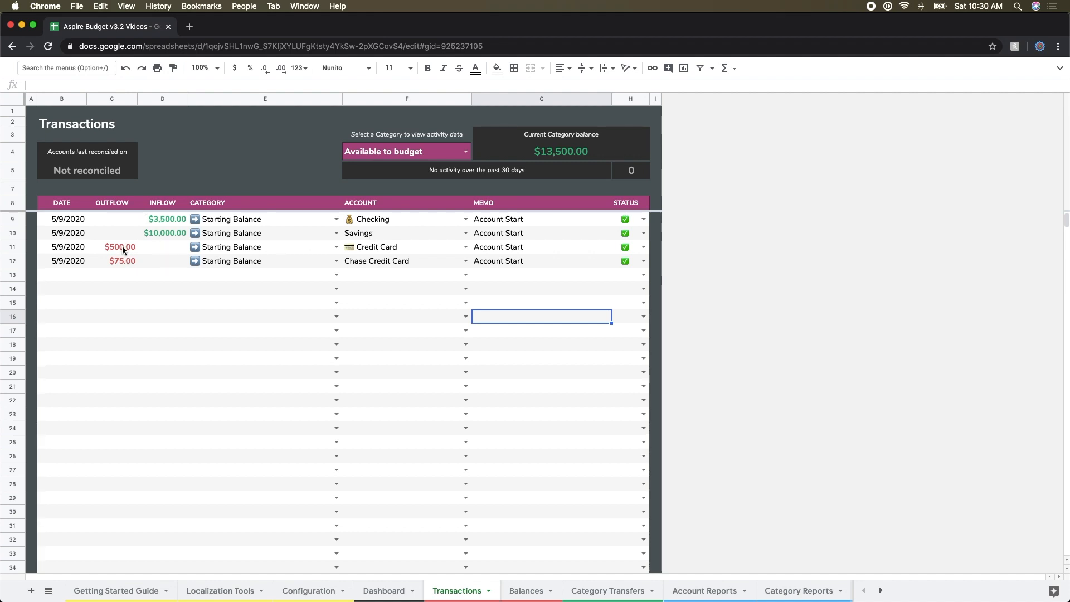
{"action": "mouse_move", "coordinate": [121, 261]}
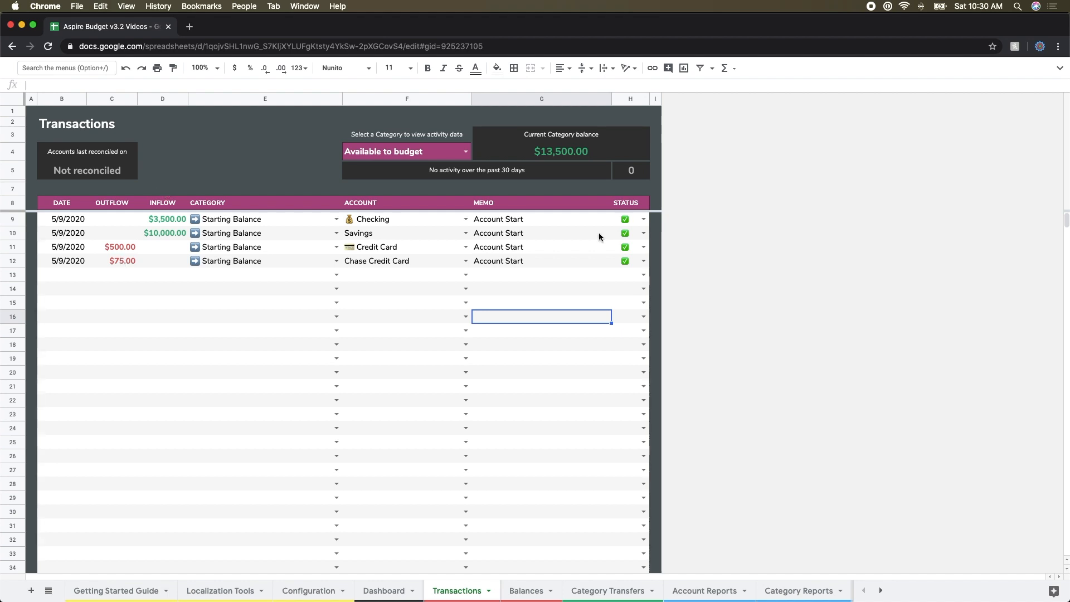
{"action": "mouse_move", "coordinate": [497, 233]}
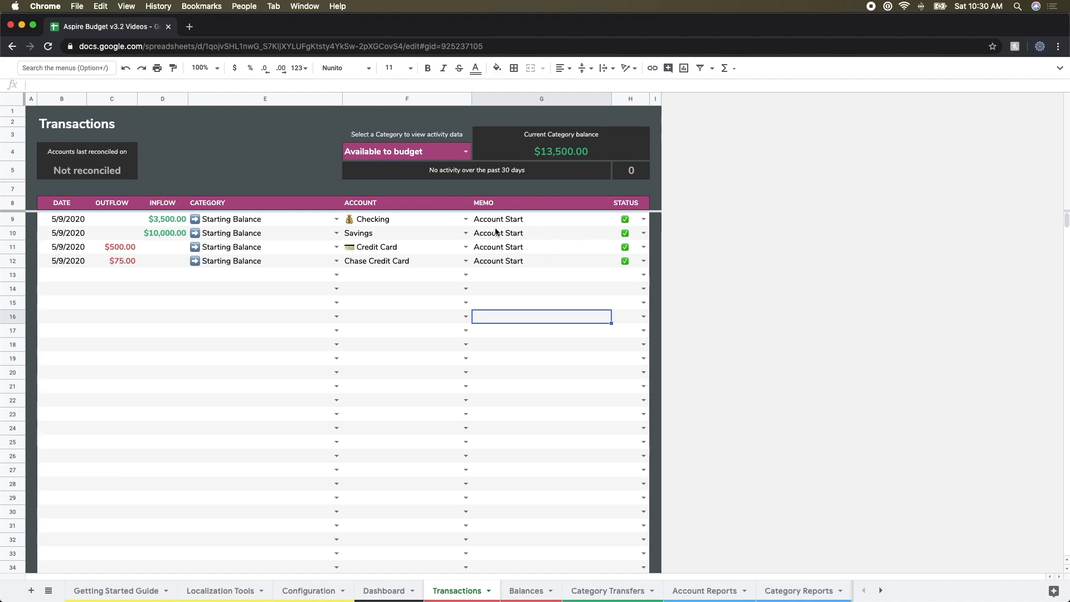
{"action": "left_click", "coordinate": [383, 591]}
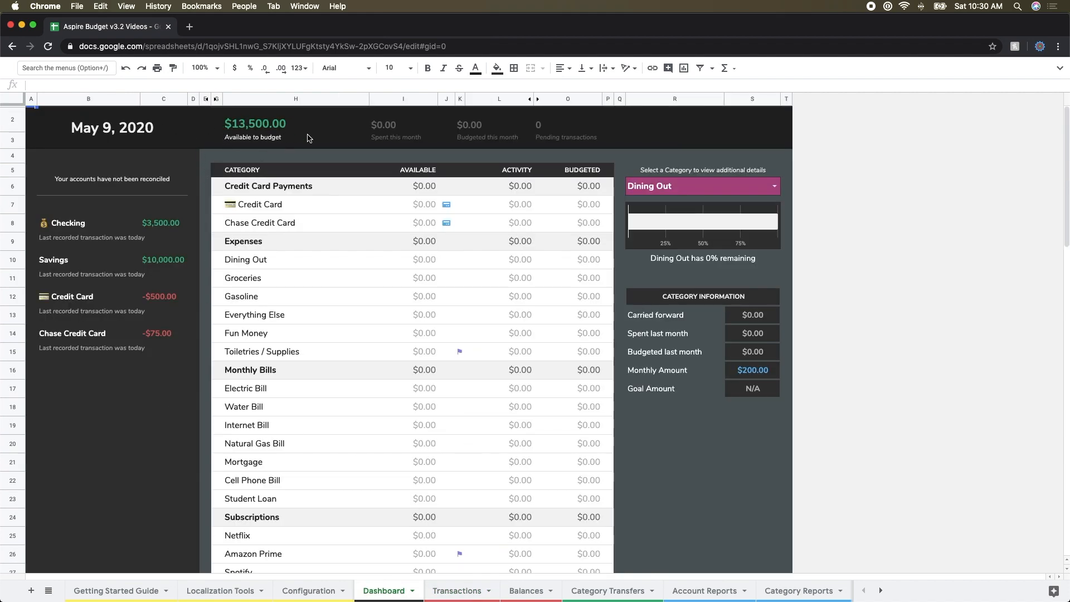
{"action": "mouse_move", "coordinate": [185, 242]}
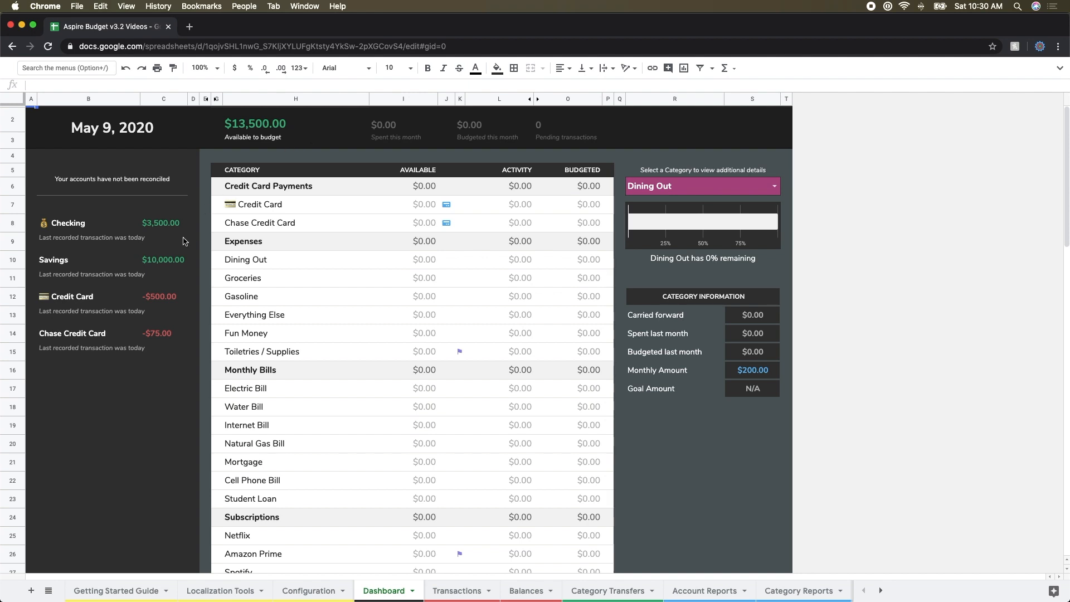
Step: Inspect the Dashboard's Checking and Savings balance formulas
{"action": "left_click", "coordinate": [161, 223]}
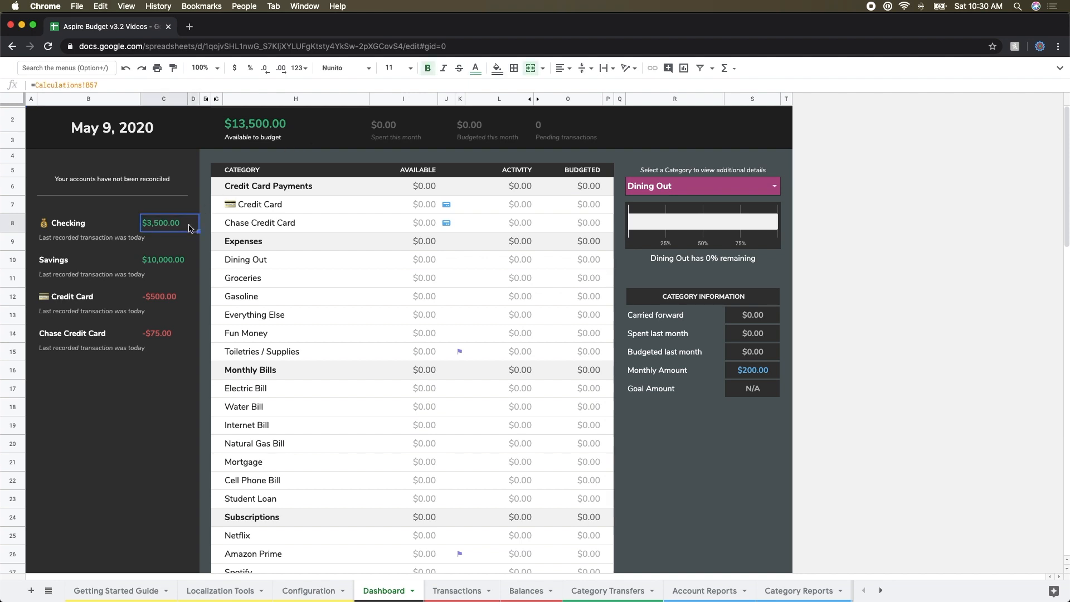
{"action": "left_click", "coordinate": [167, 260]}
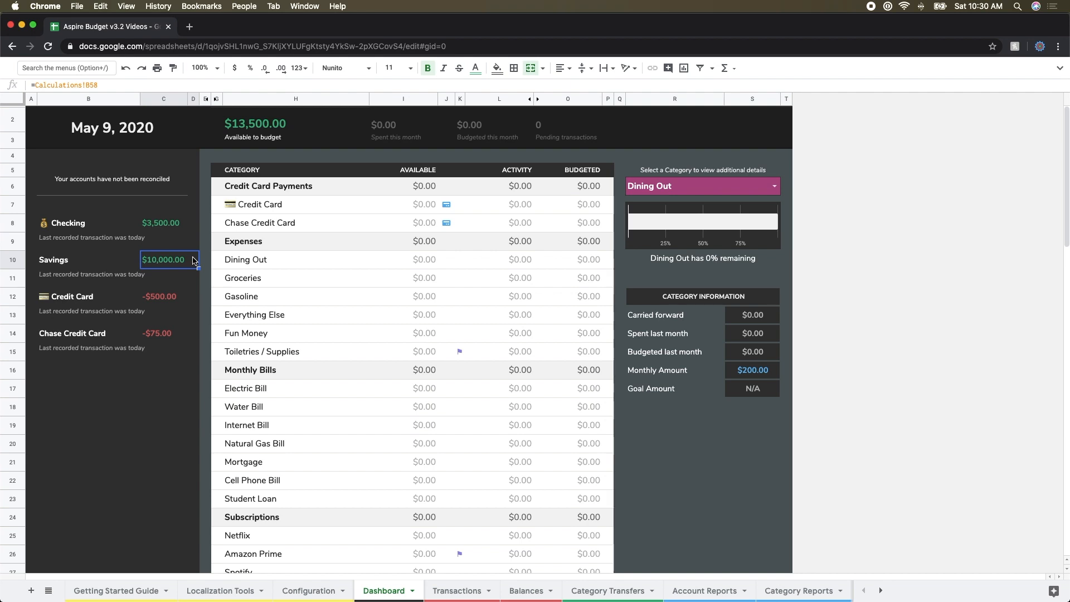
{"action": "mouse_move", "coordinate": [173, 317]}
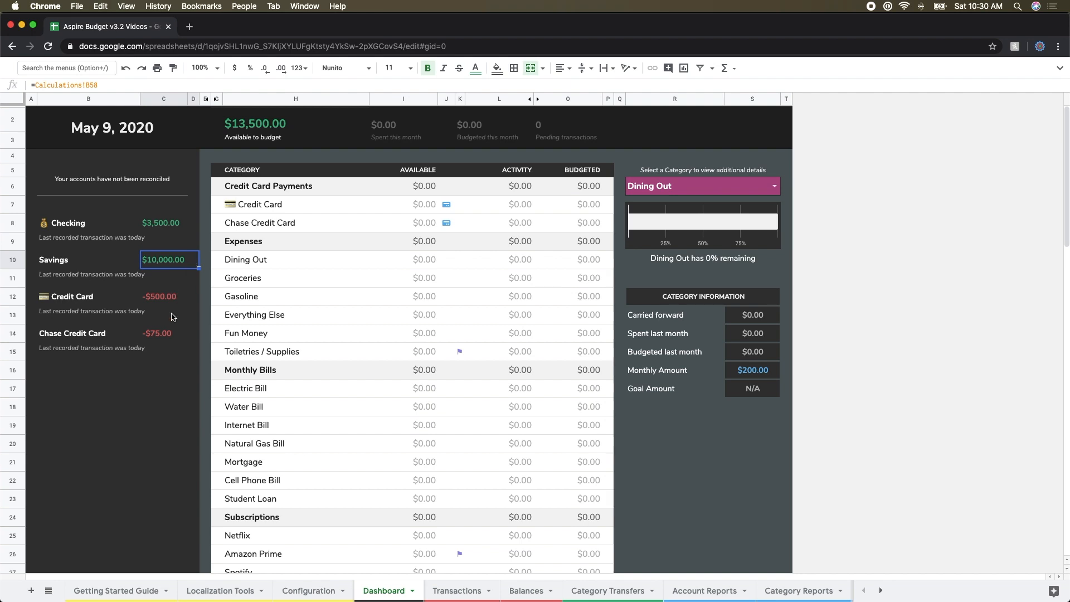
{"action": "mouse_move", "coordinate": [172, 355]}
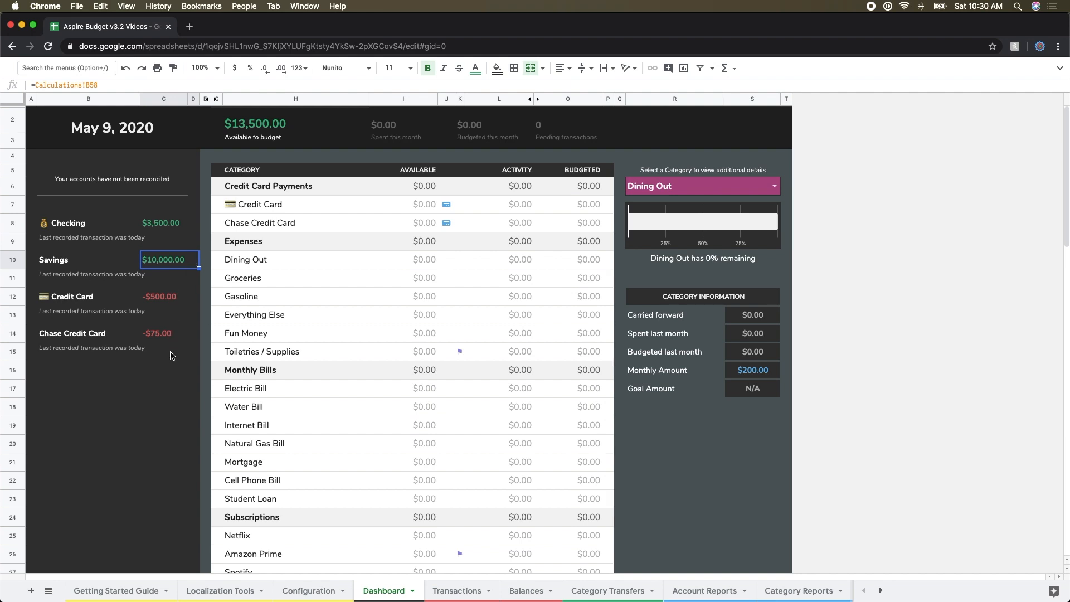
{"action": "mouse_move", "coordinate": [156, 352]}
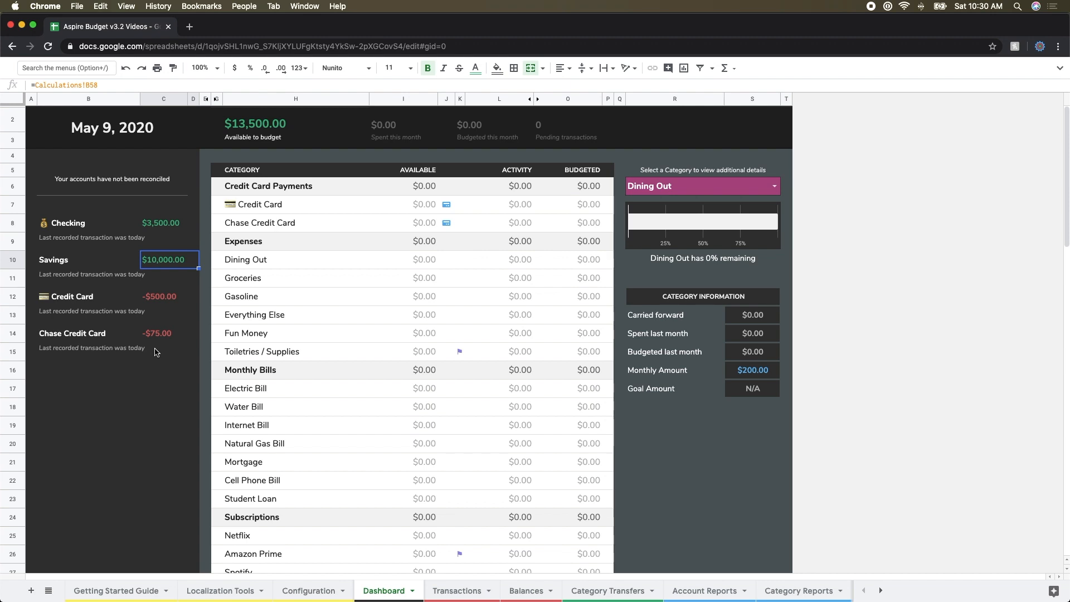